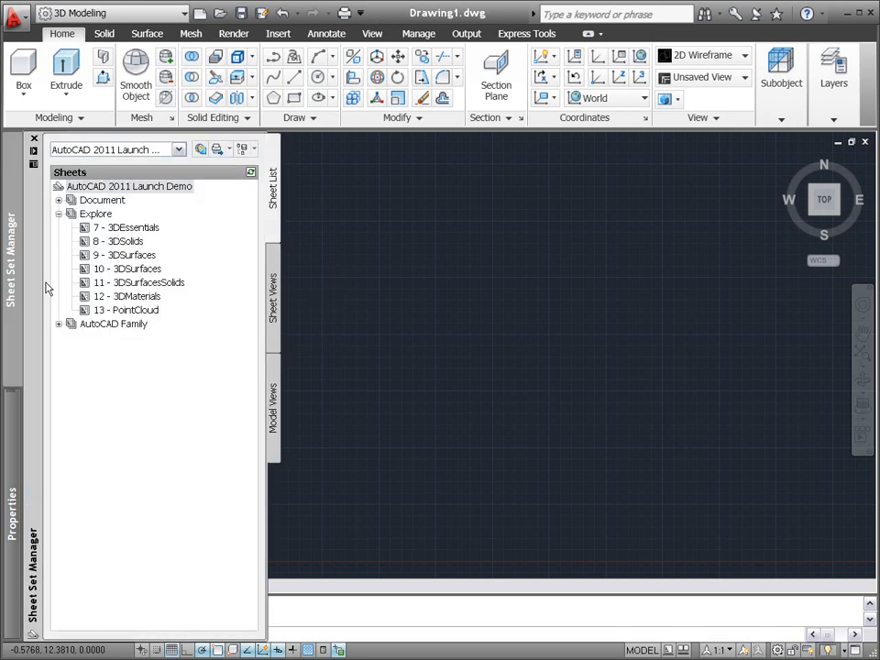
Open the 11 - 3DSurfaceSolids sheet drawing from the Sheet Set Manager
{"action": "double_click", "coordinate": [140, 282]}
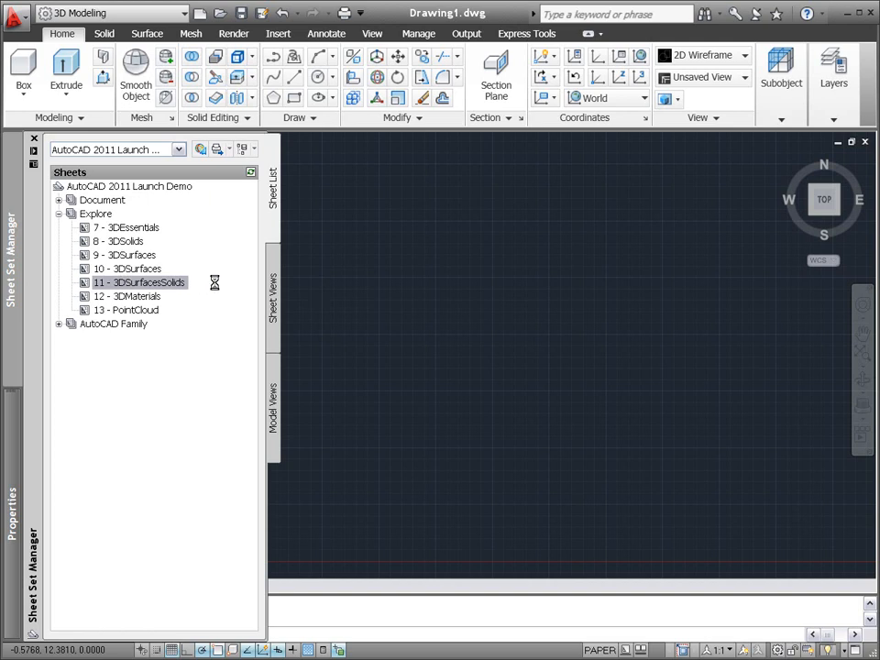
{"action": "double_click", "coordinate": [139, 282]}
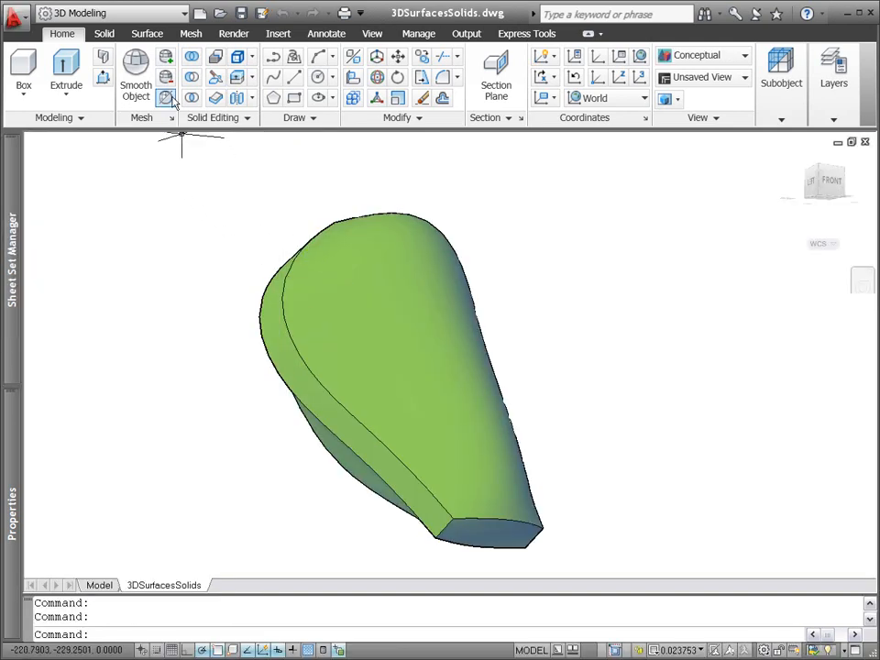
Sculpt the body surfaces into a single solid and extract its edges as curves
{"action": "left_click", "coordinate": [147, 33]}
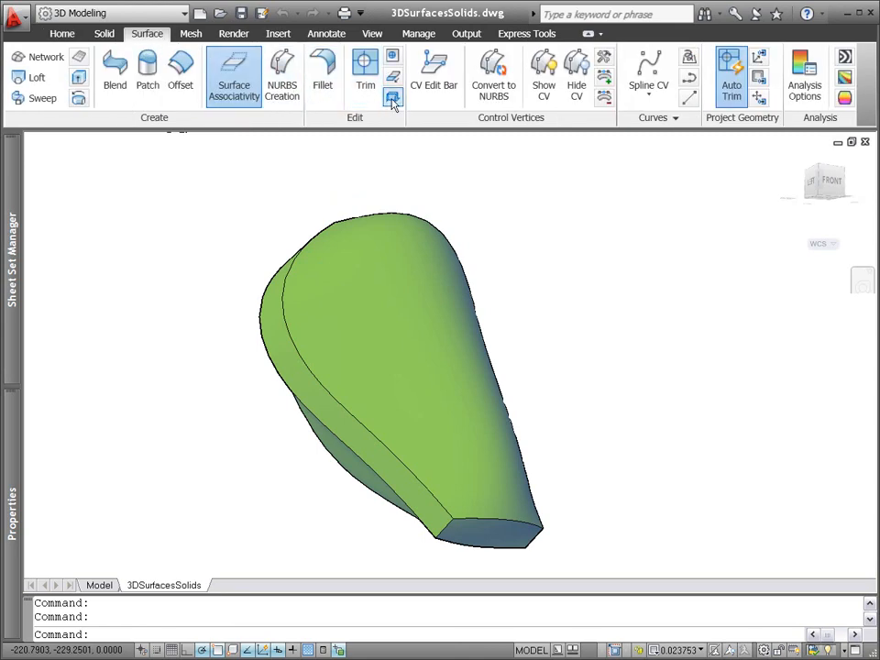
{"action": "left_click", "coordinate": [392, 99]}
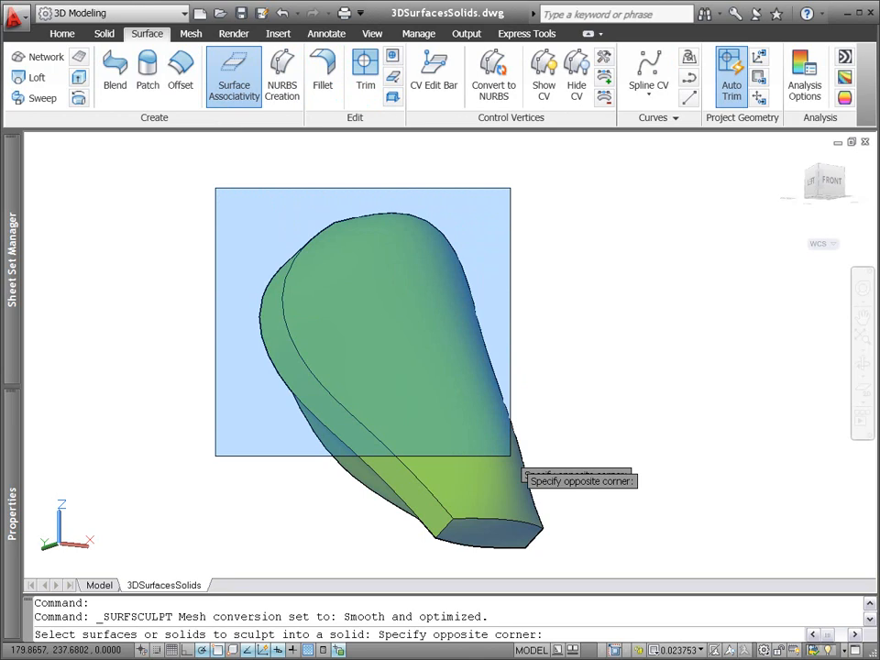
{"action": "left_click", "coordinate": [601, 557]}
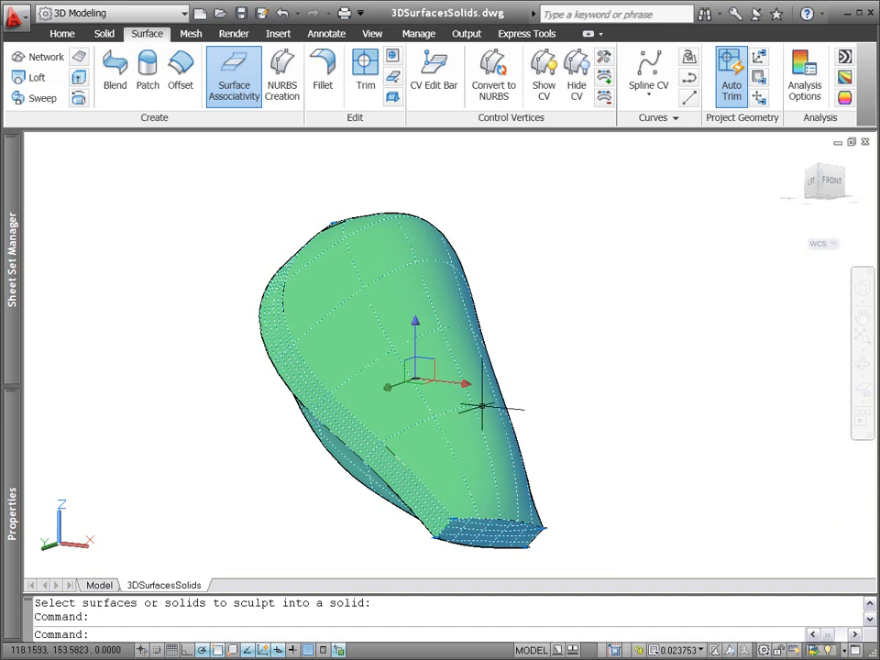
{"action": "mouse_move", "coordinate": [151, 132]}
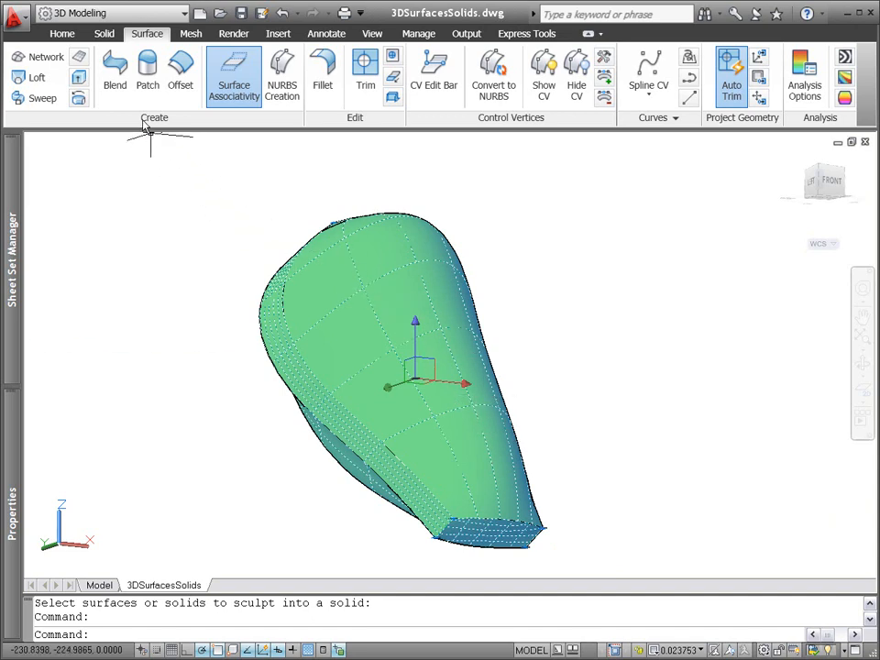
{"action": "left_click", "coordinate": [103, 33]}
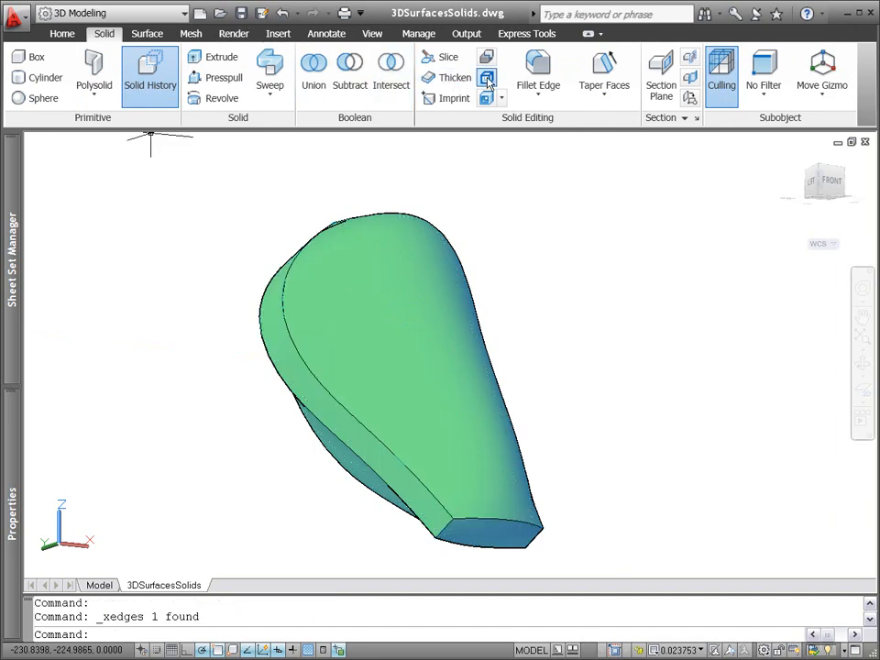
{"action": "mouse_move", "coordinate": [426, 165]}
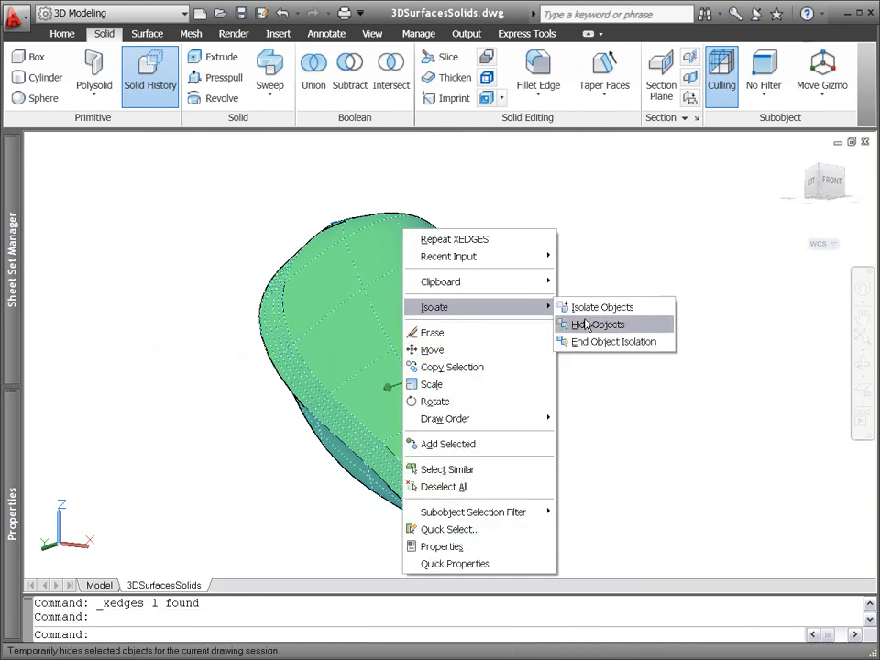
Hide the solid body so only the extracted edge outlines remain visible
{"action": "left_click", "coordinate": [598, 323]}
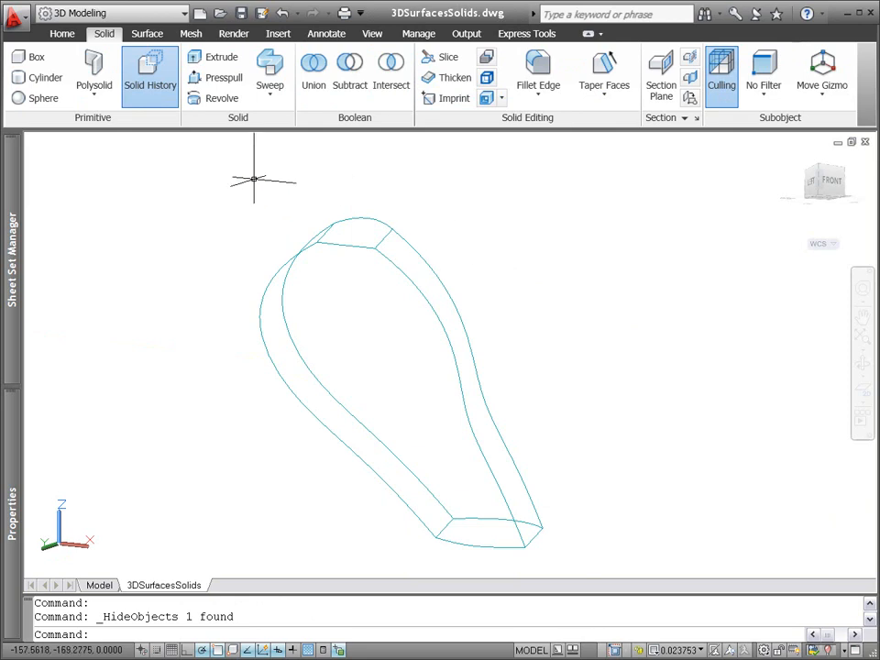
{"action": "left_click", "coordinate": [146, 33]}
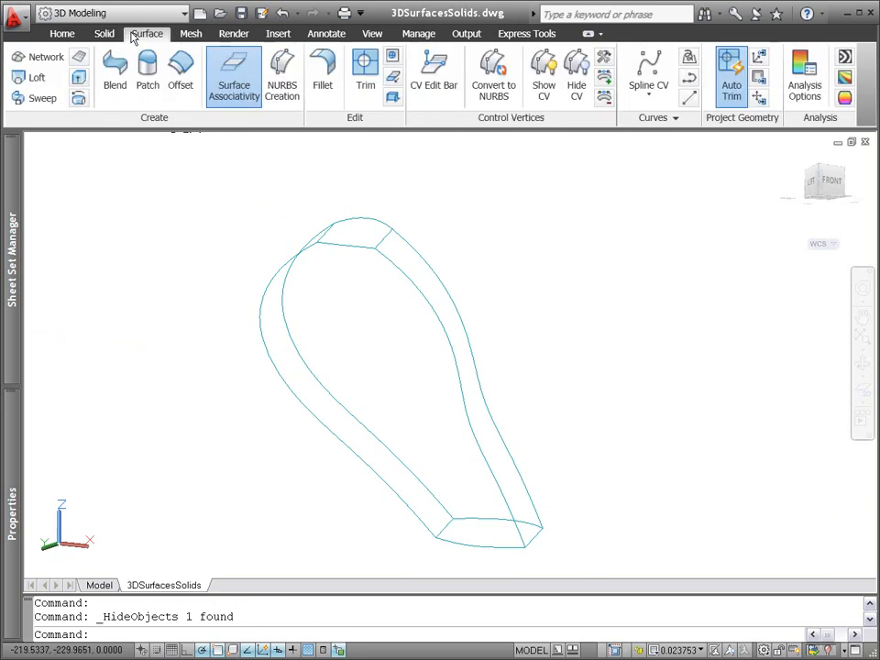
Create a network surface across the outline curves in both directions and end object isolation
{"action": "left_click", "coordinate": [45, 55]}
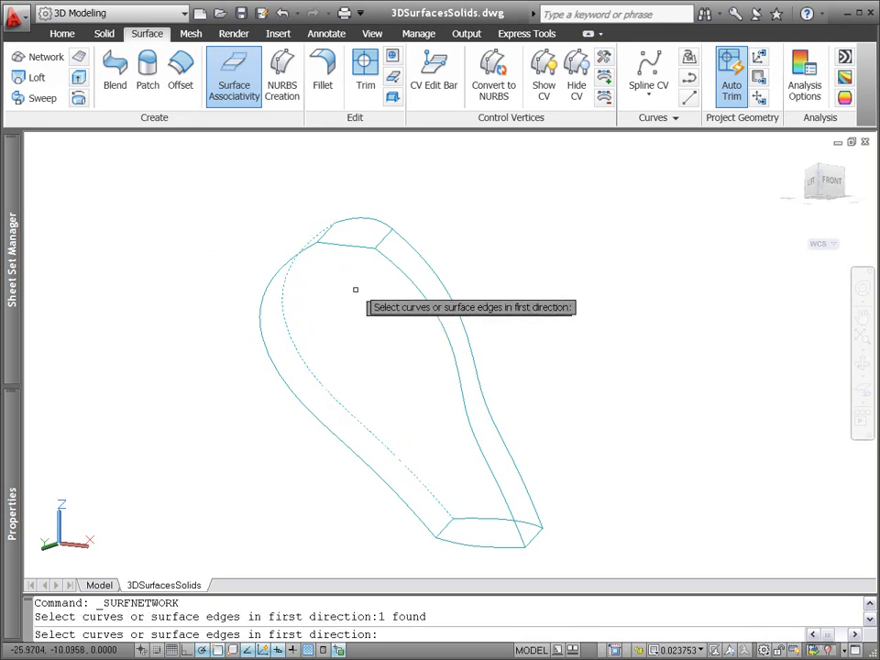
{"action": "left_click", "coordinate": [423, 258]}
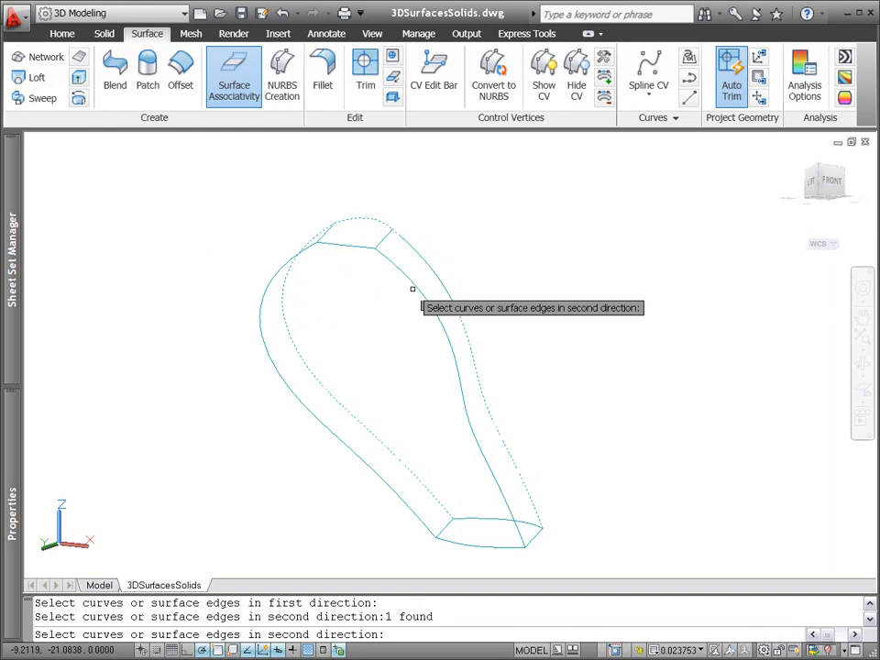
{"action": "left_click", "coordinate": [473, 493]}
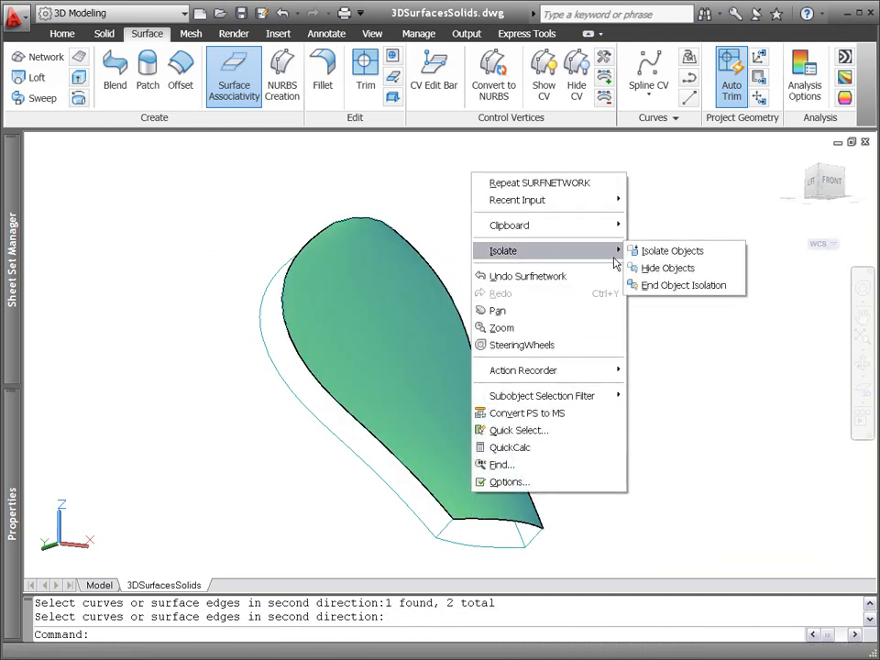
{"action": "left_click", "coordinate": [686, 286]}
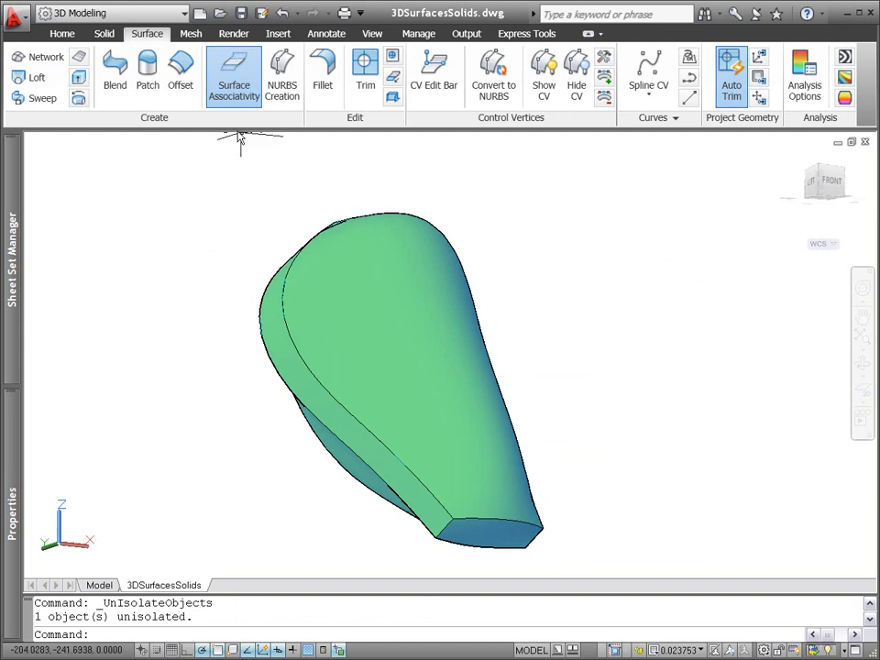
{"action": "left_click", "coordinate": [102, 33]}
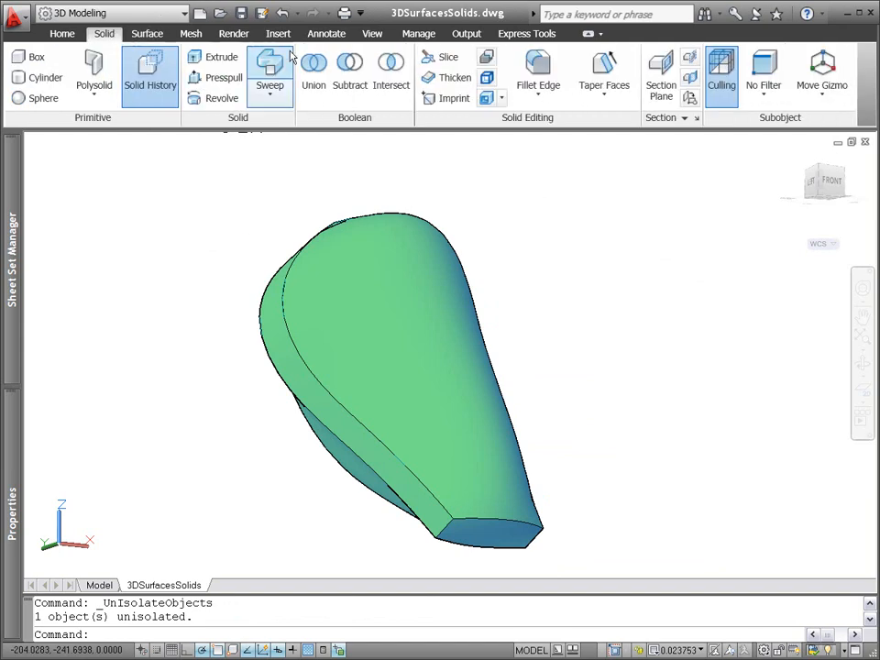
Slice the body with the network surface and shell the lower part 2.5 thick, top face removed
{"action": "left_click", "coordinate": [447, 55]}
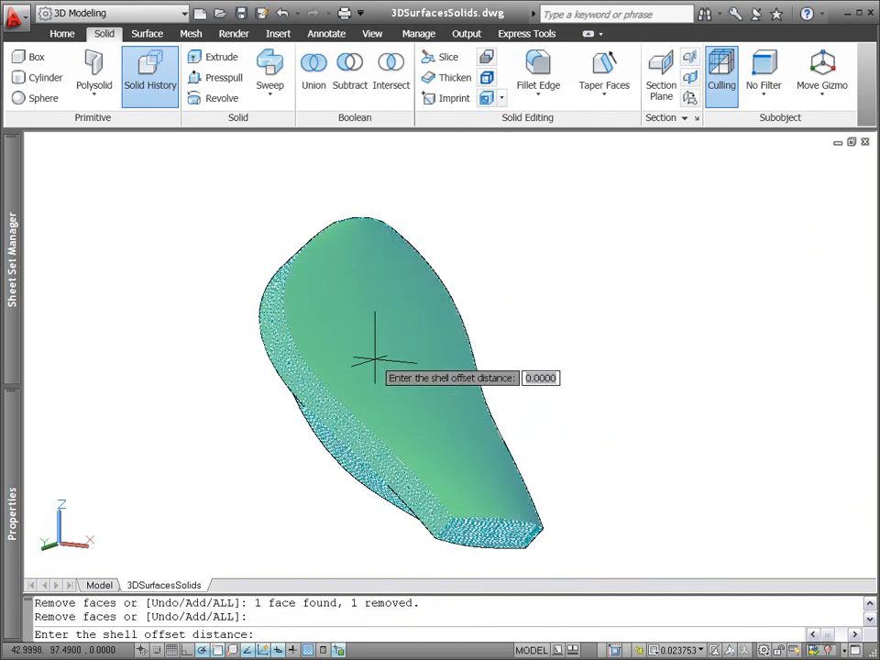
{"action": "type", "text": "2.5"}
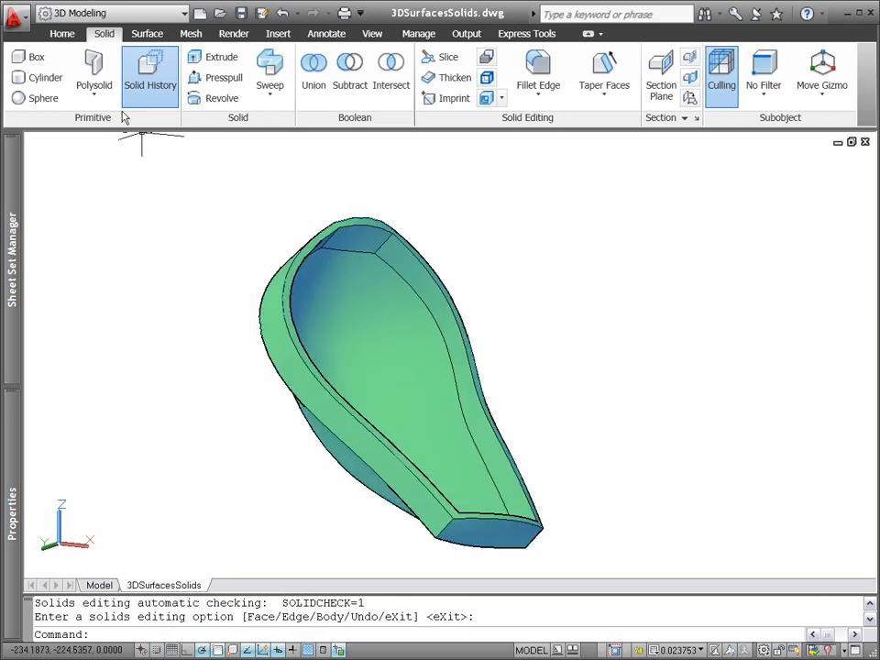
Make the Projection layer current so the purple upper body and projection lines display
{"action": "left_click", "coordinate": [62, 33]}
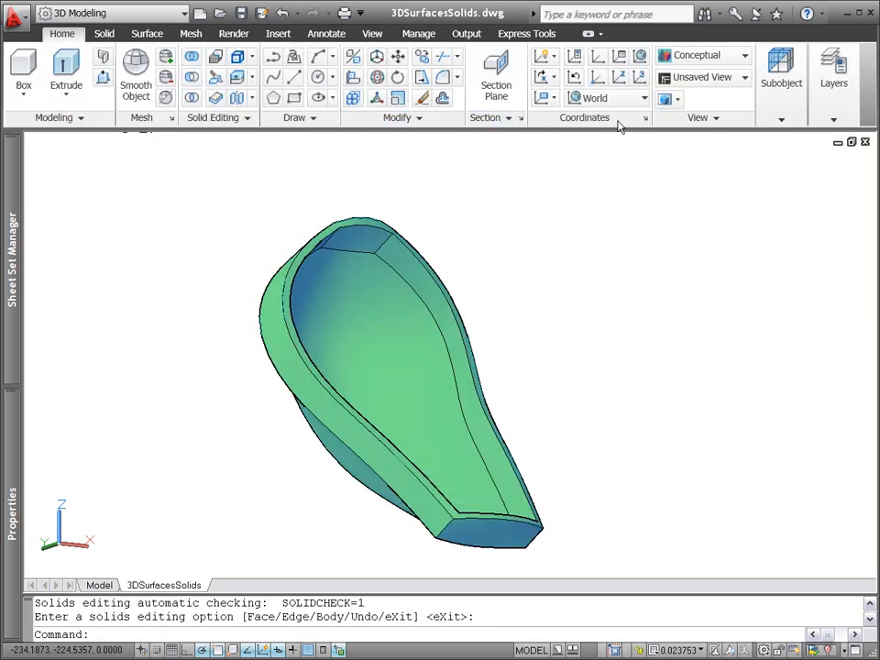
{"action": "left_click", "coordinate": [832, 70]}
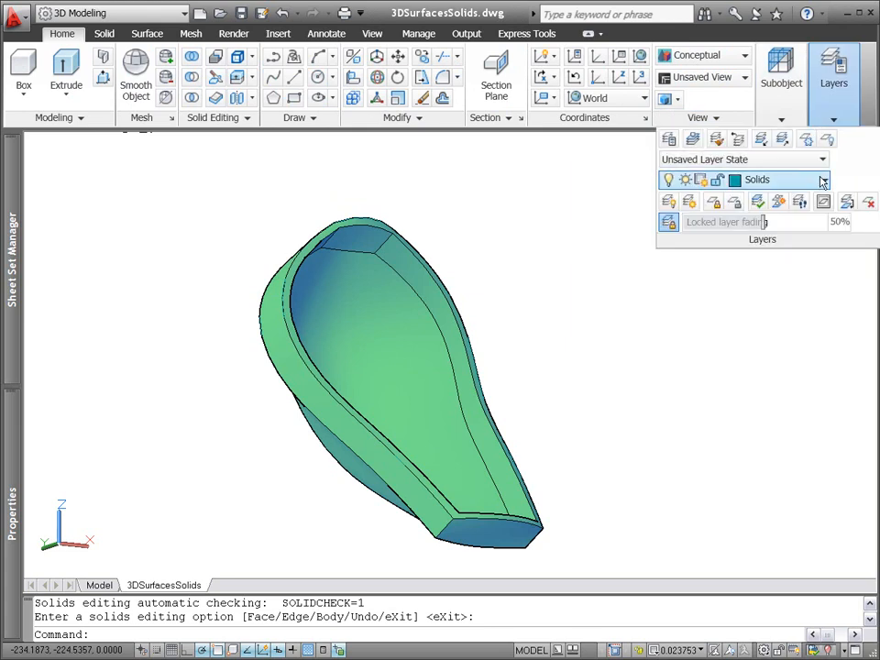
{"action": "left_click", "coordinate": [821, 180]}
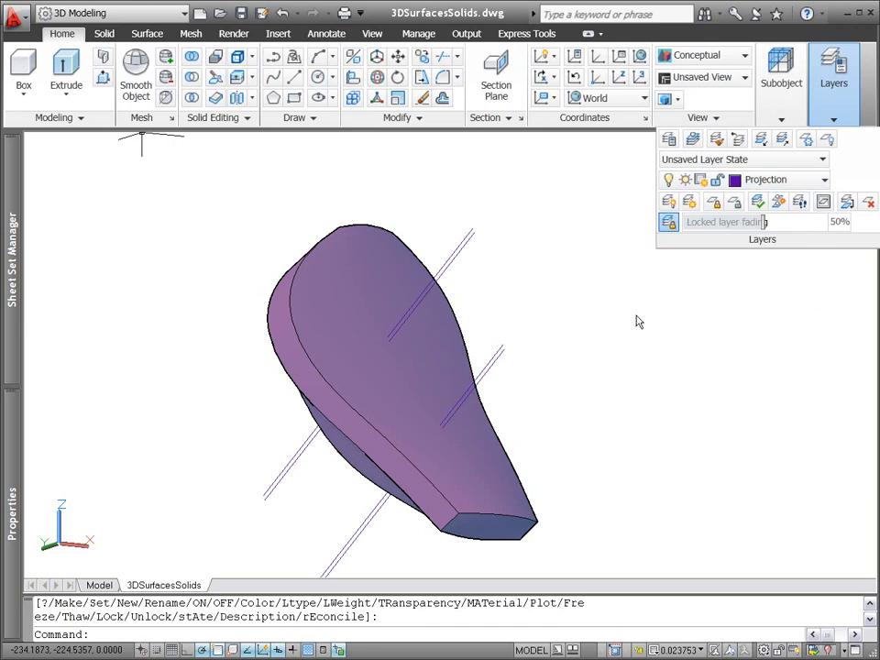
{"action": "left_click", "coordinate": [372, 33]}
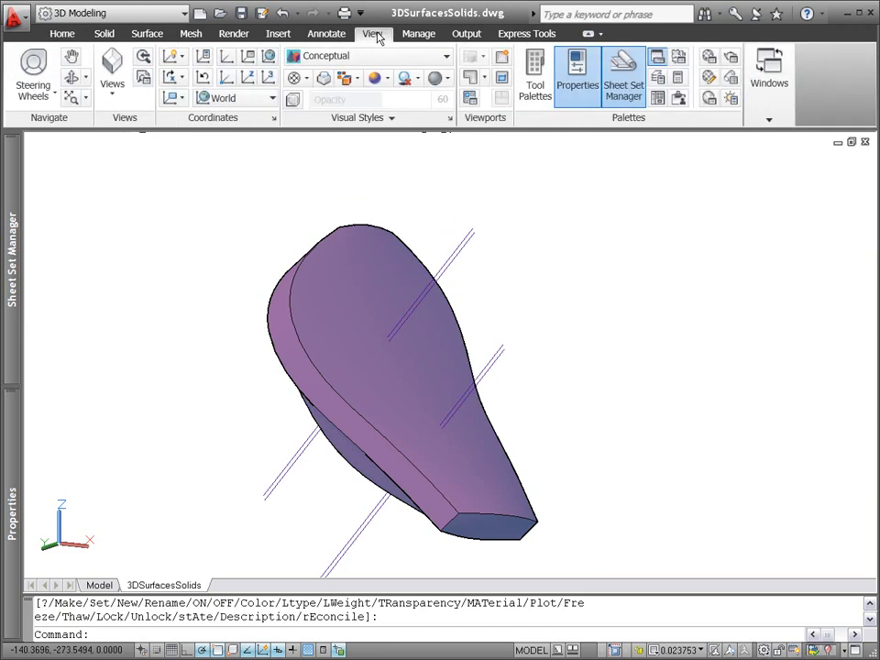
From the Right view, project the two closed profiles onto the upper body and hide it
{"action": "left_click", "coordinate": [112, 70]}
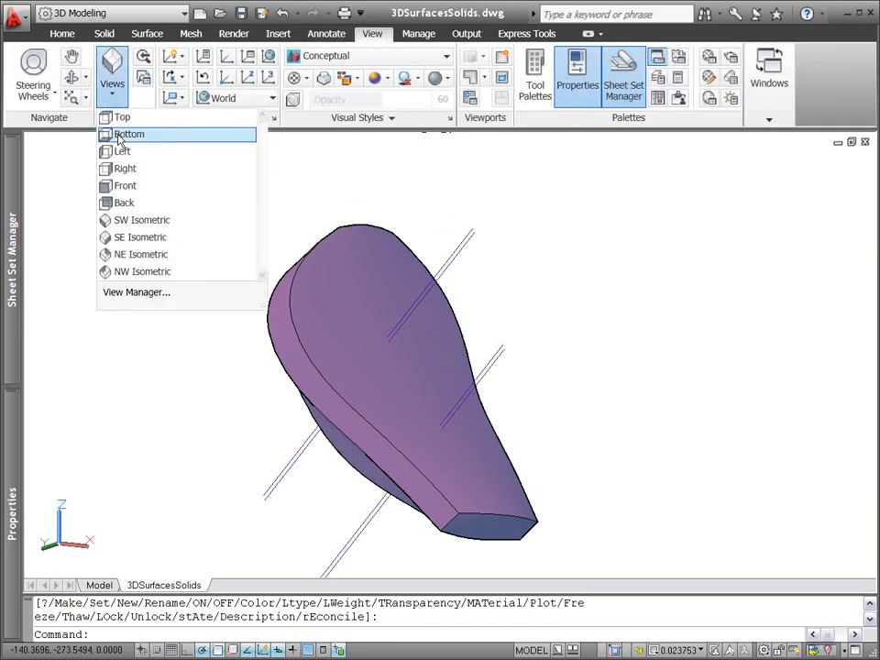
{"action": "left_click", "coordinate": [125, 168]}
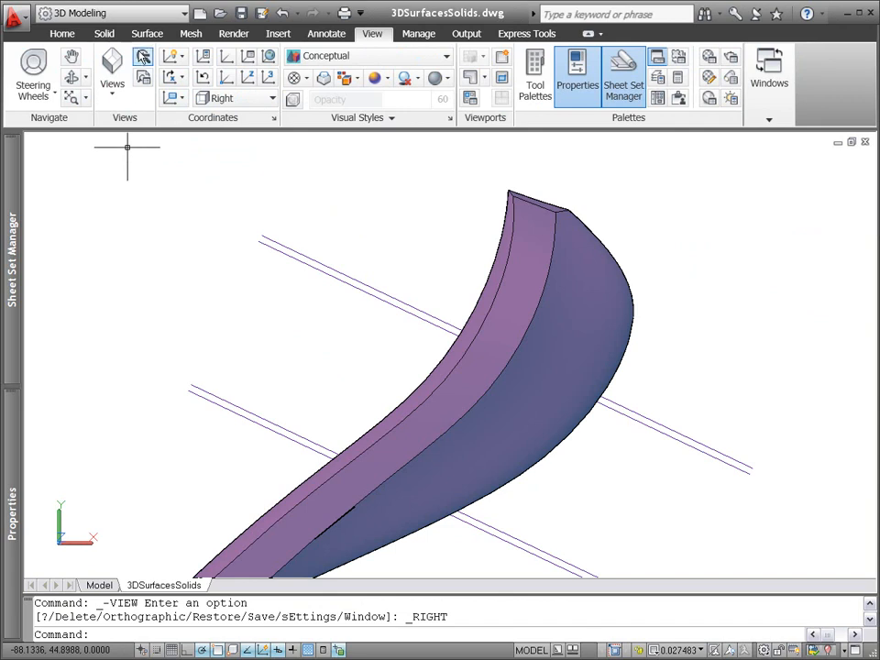
{"action": "left_click", "coordinate": [146, 33]}
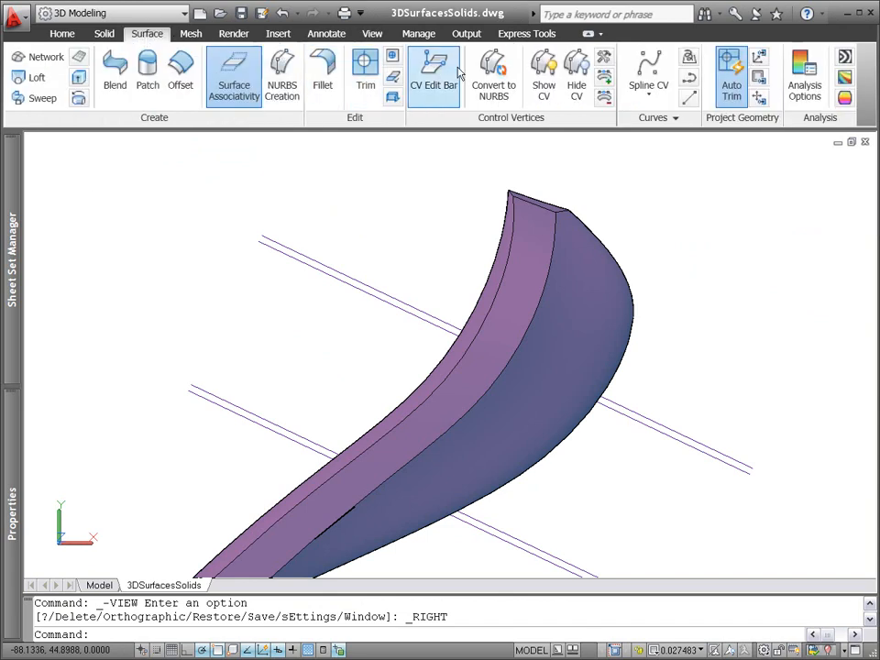
{"action": "mouse_move", "coordinate": [755, 64]}
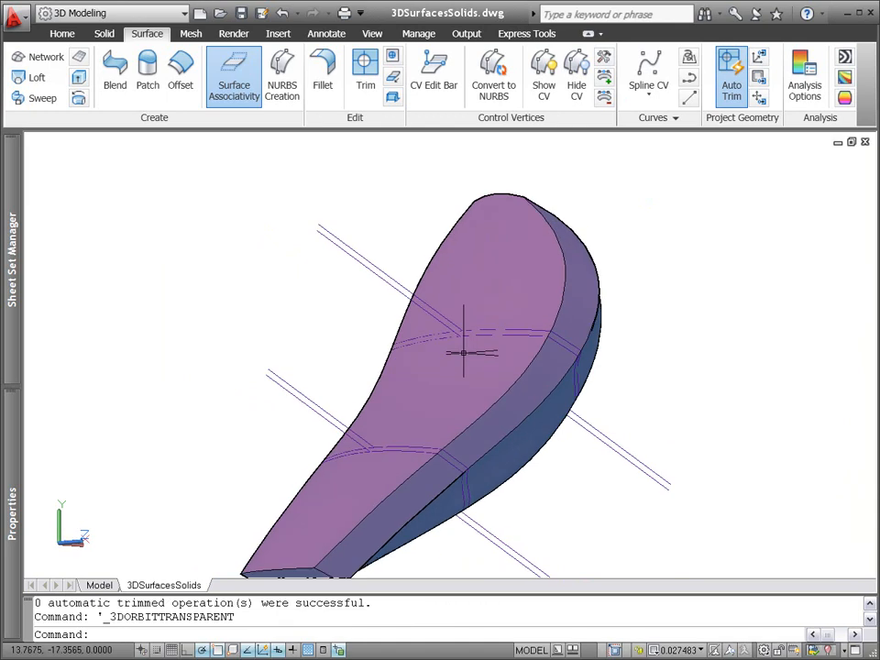
{"action": "right_click", "coordinate": [462, 352]}
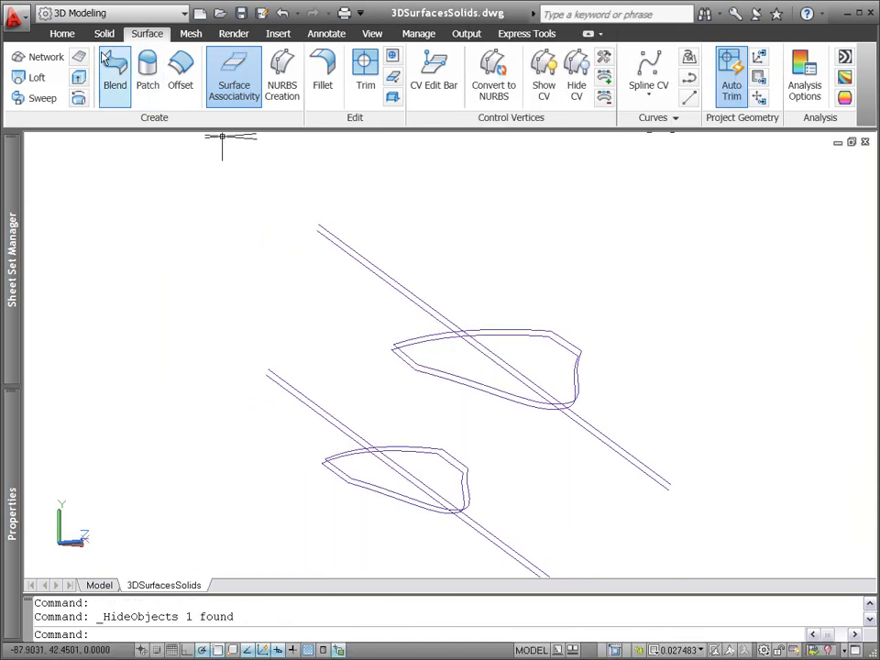
Turn off the Projection layer so the complete shaver case with ribs and rim shows
{"action": "left_click", "coordinate": [63, 33]}
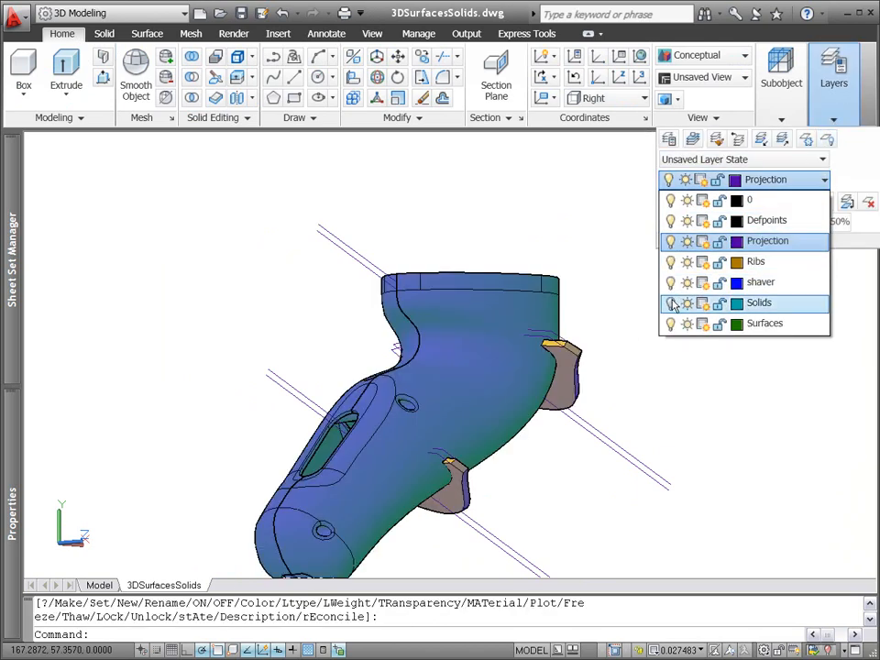
{"action": "left_click", "coordinate": [671, 304]}
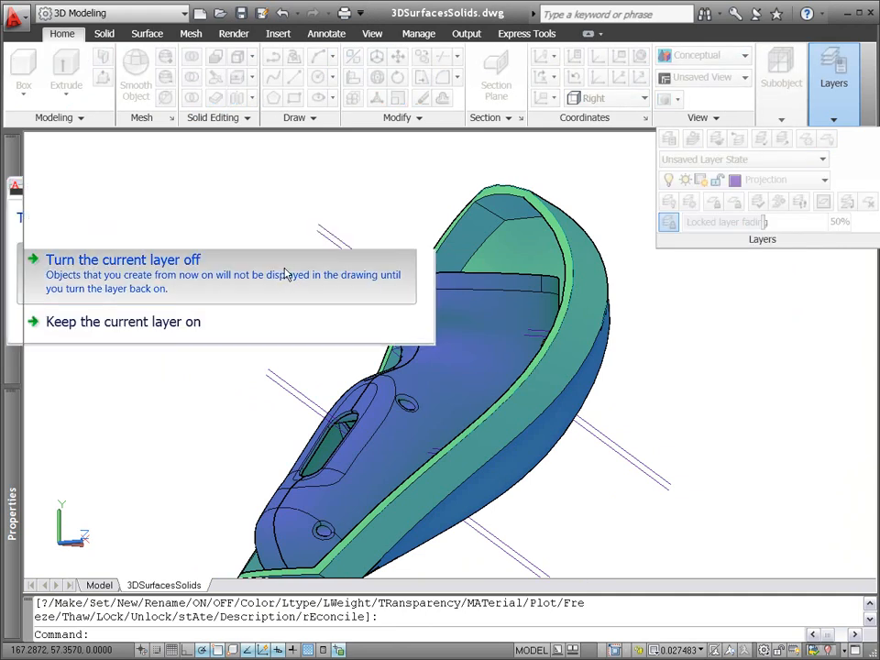